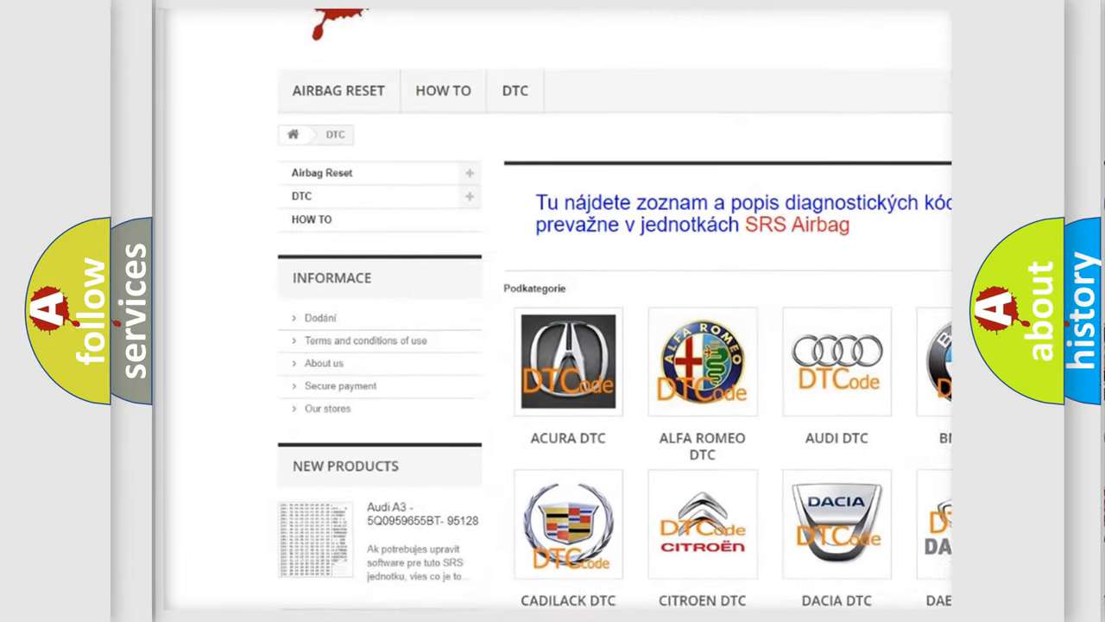
{"action": "scroll", "scroll_direction": "down", "scroll_amount": 3}
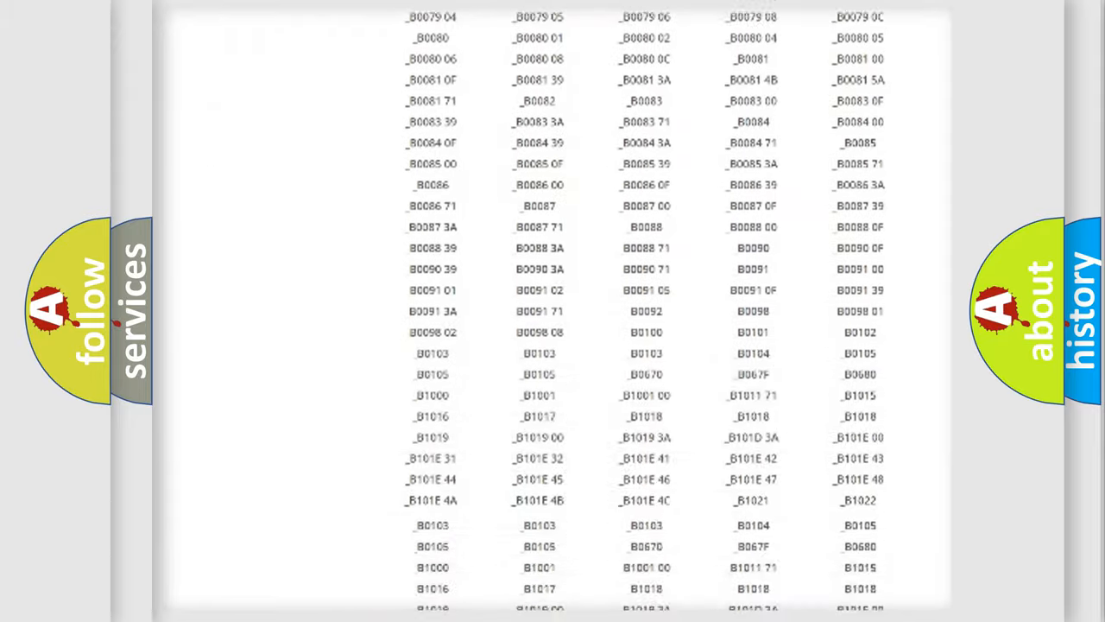
{"action": "scroll", "scroll_direction": "up", "scroll_amount": 3}
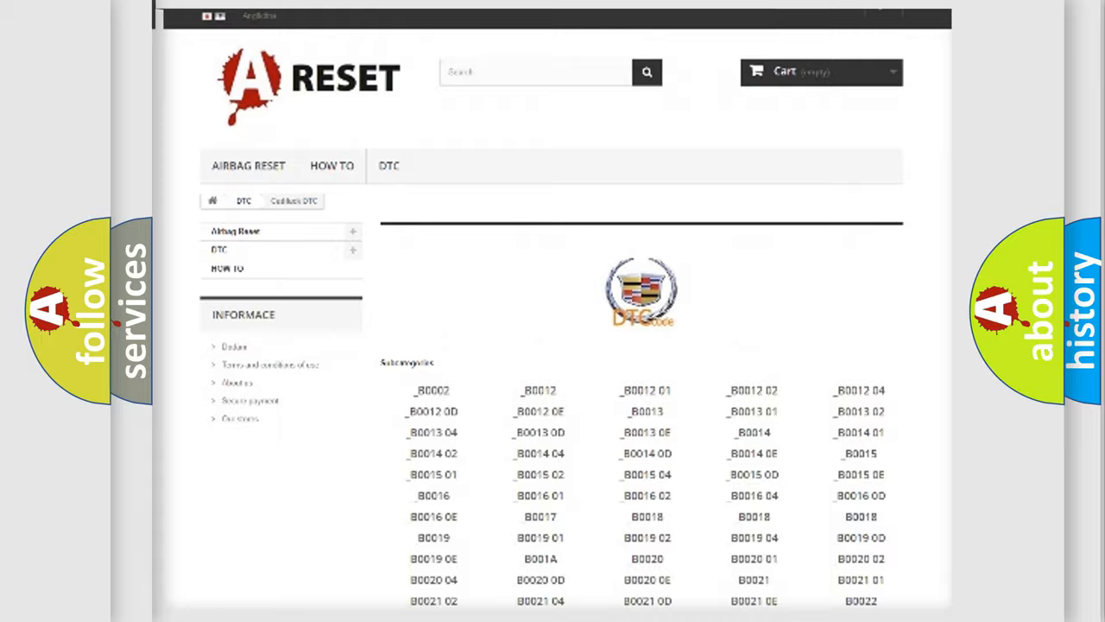